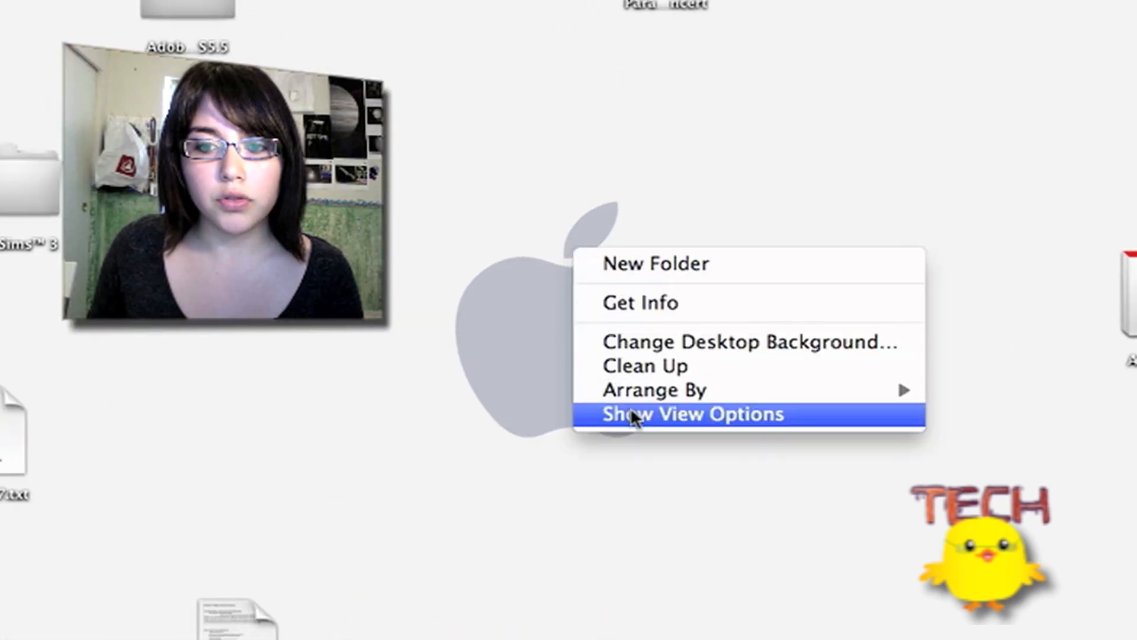
# Step: Set the desktop's View Options to arrange icons by Name
pyautogui.click(689, 413)
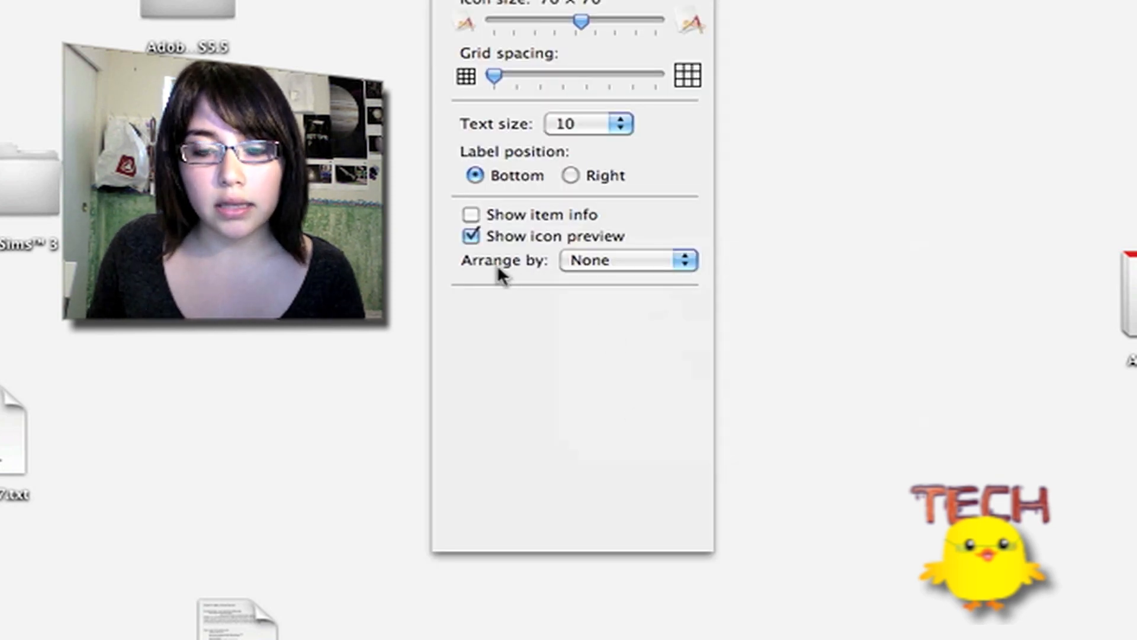
pyautogui.click(626, 259)
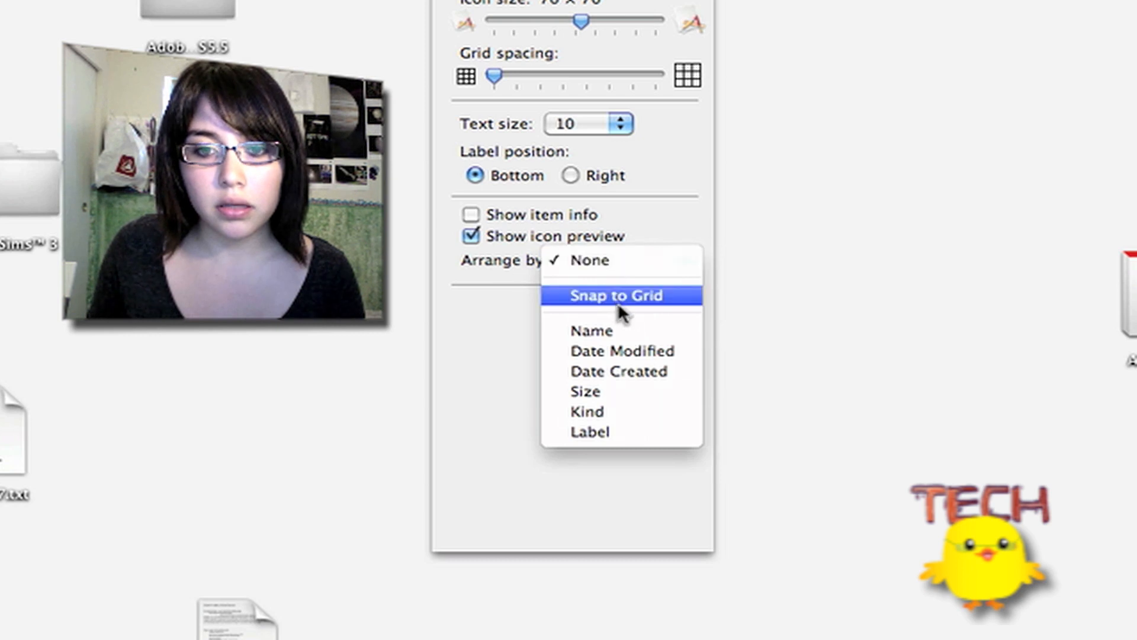
pyautogui.moveTo(652, 350)
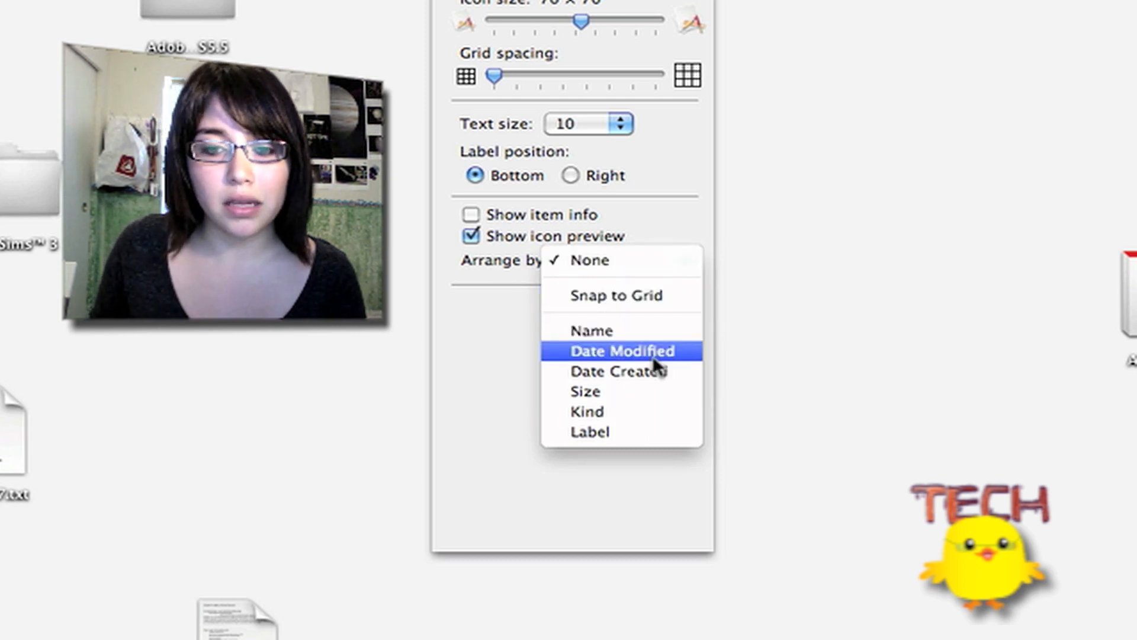
pyautogui.moveTo(591, 330)
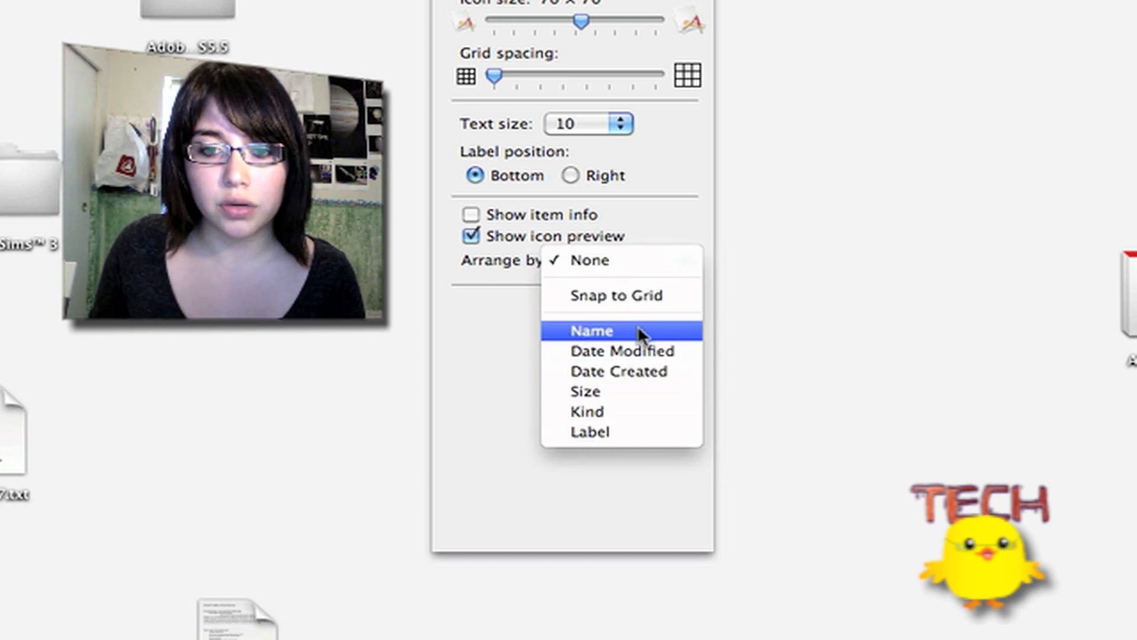
pyautogui.click(588, 330)
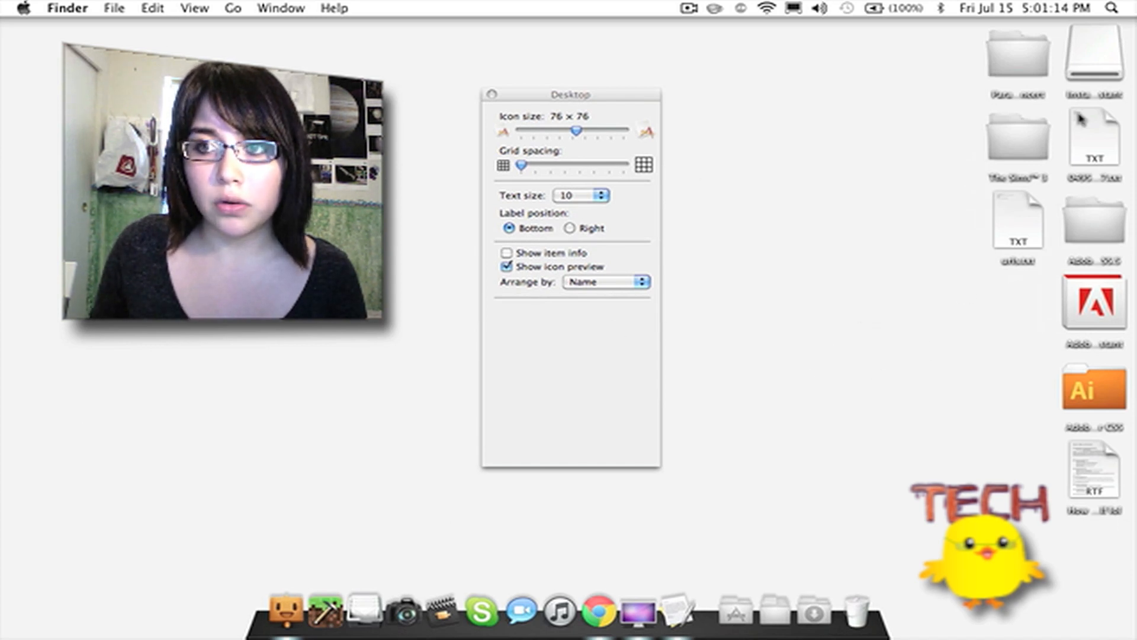
pyautogui.moveTo(908, 455)
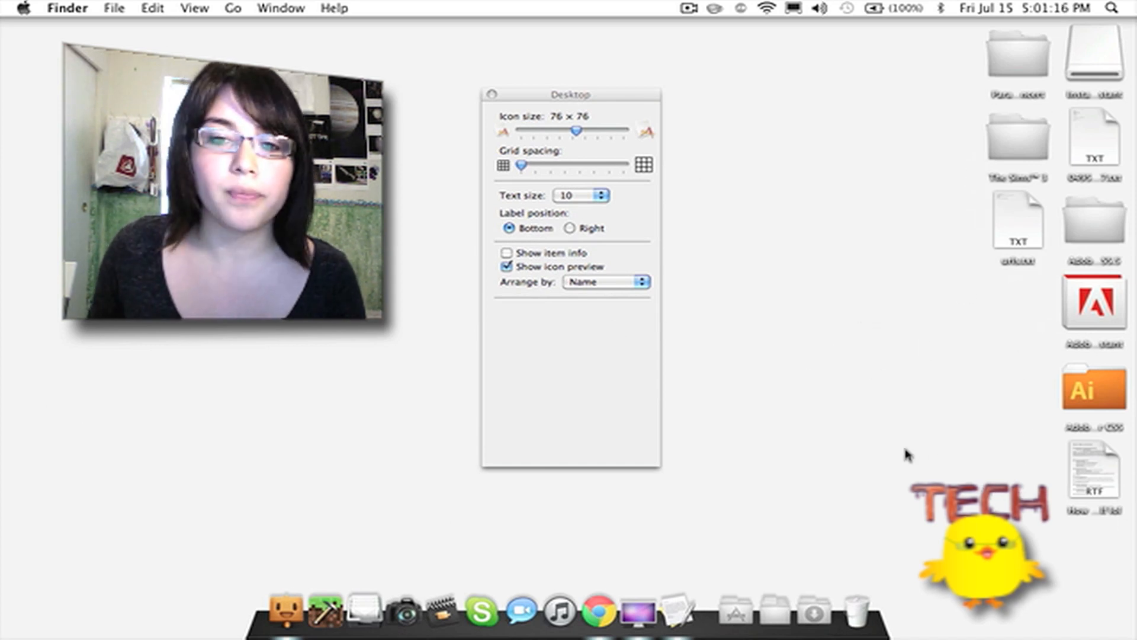
# Step: Close the desktop View Options window
pyautogui.click(605, 281)
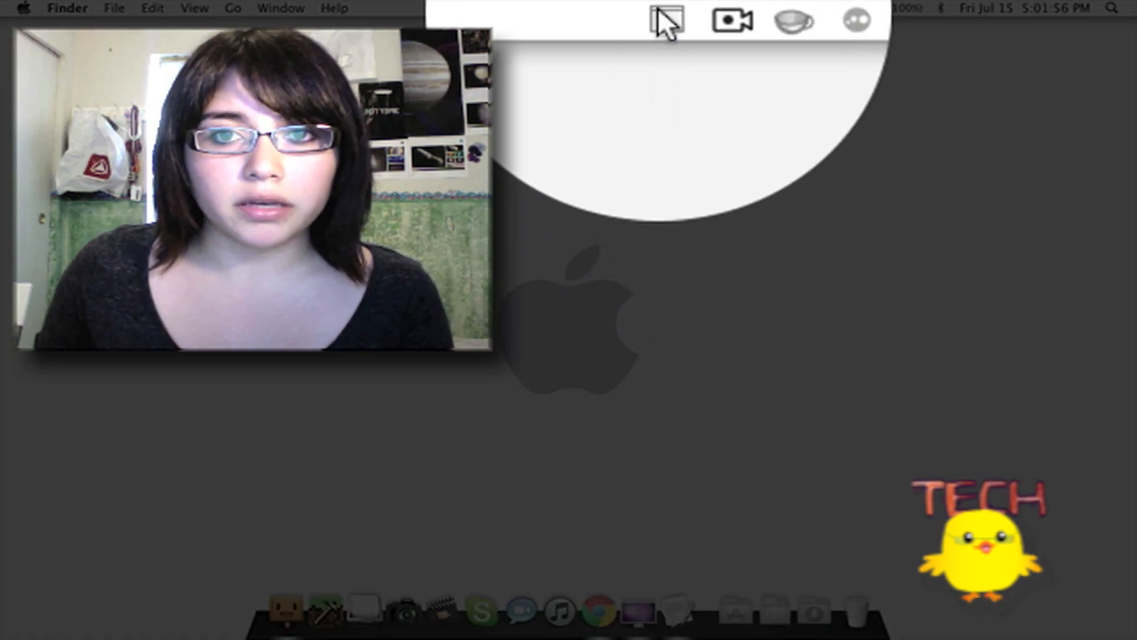
pyautogui.click(659, 18)
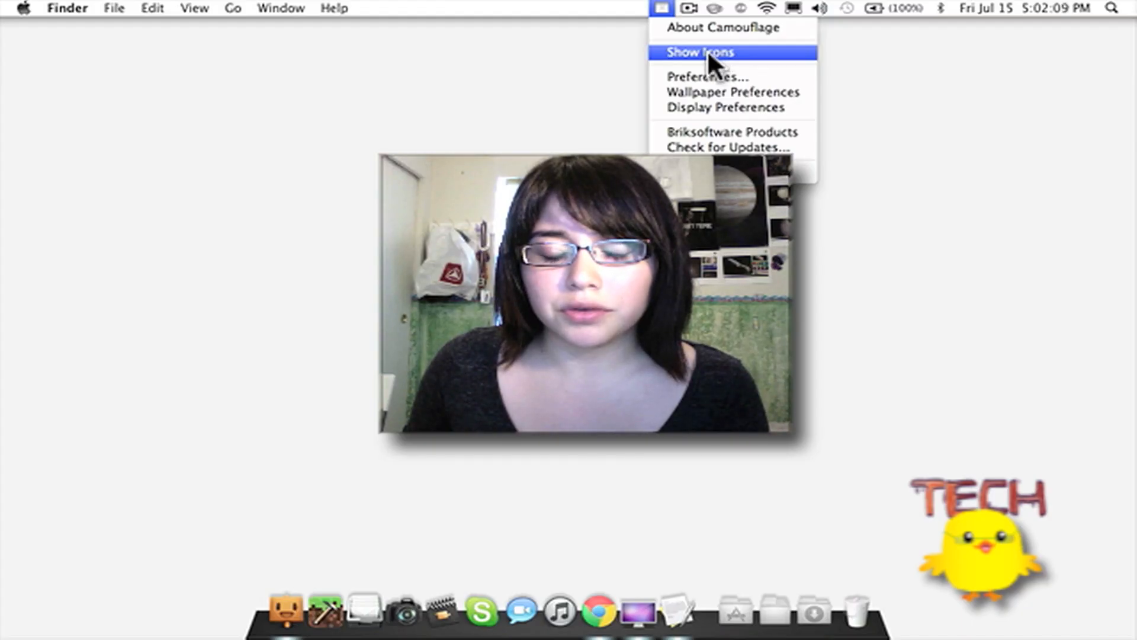
pyautogui.click(698, 51)
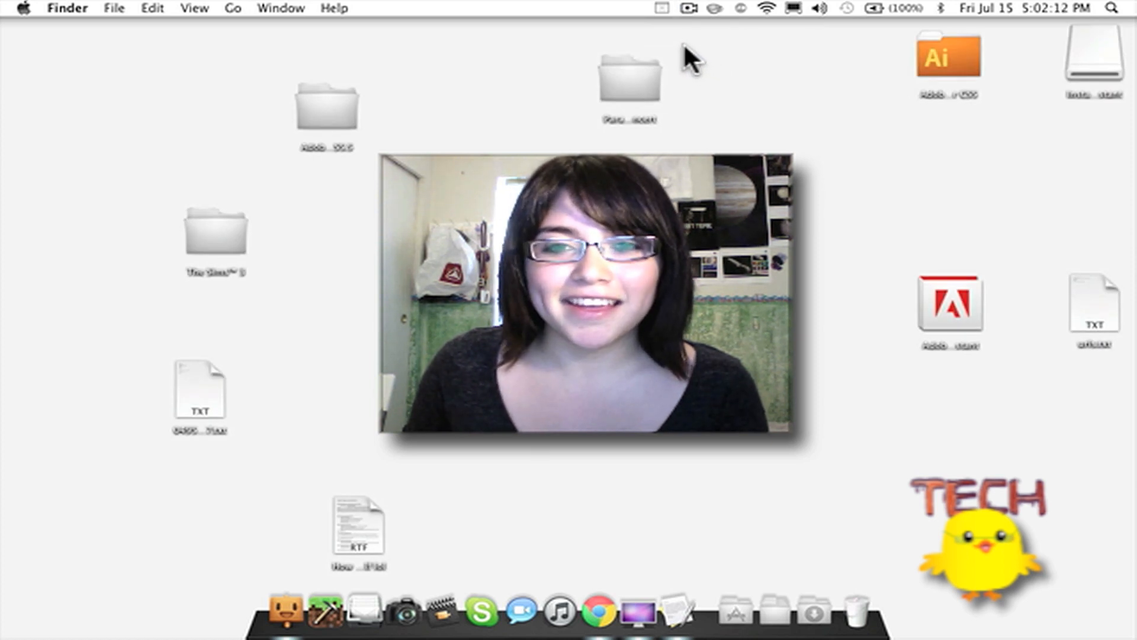
pyautogui.click(662, 8)
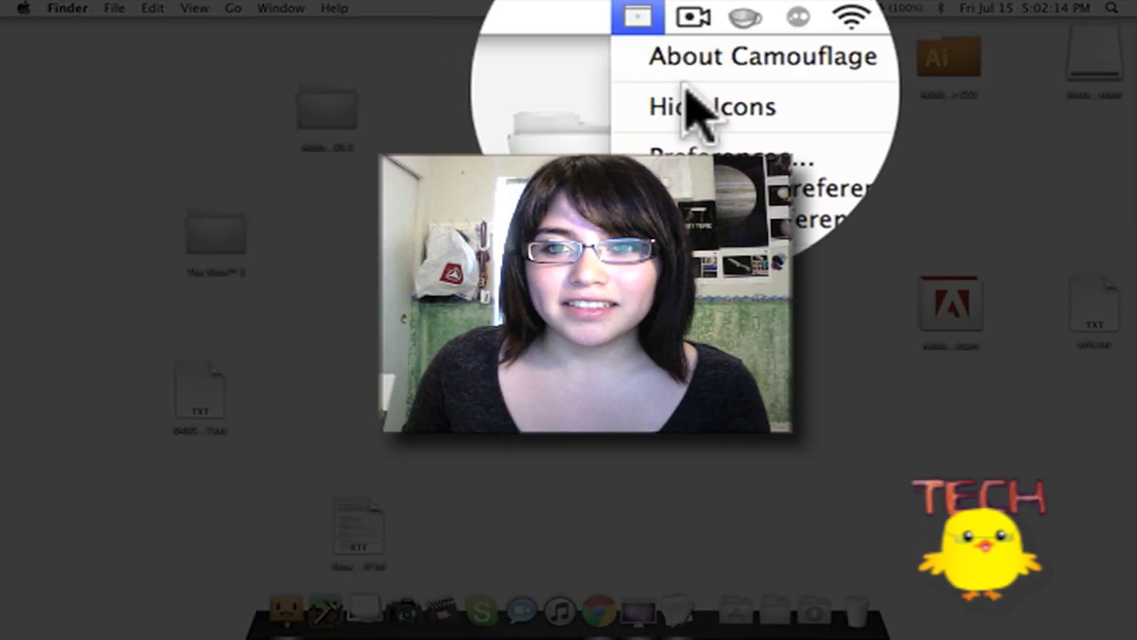
pyautogui.click(710, 106)
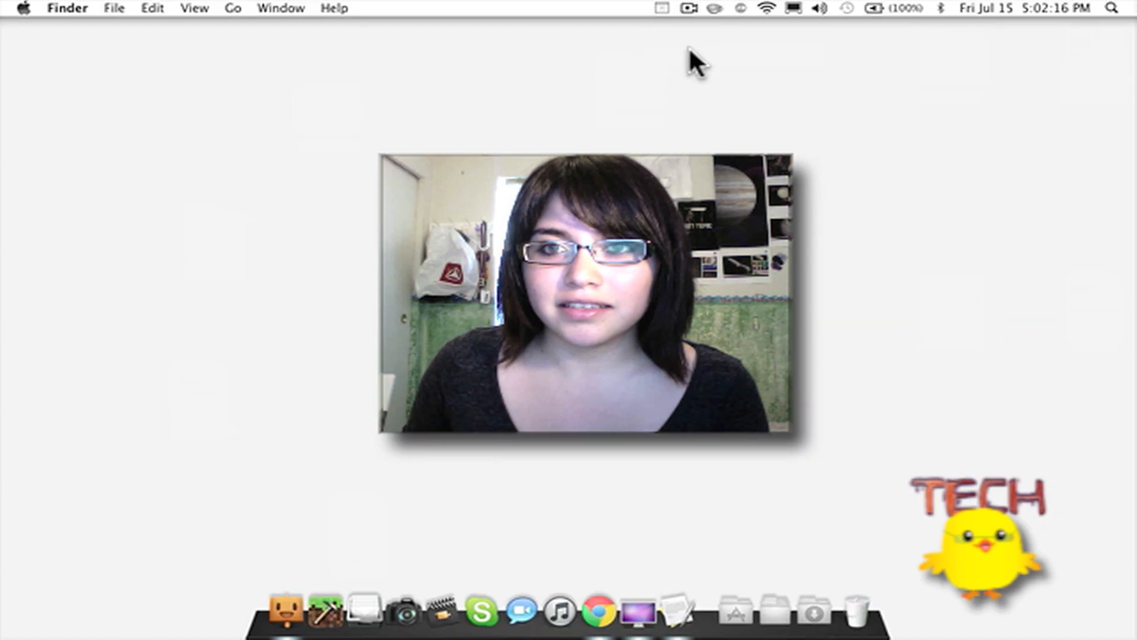